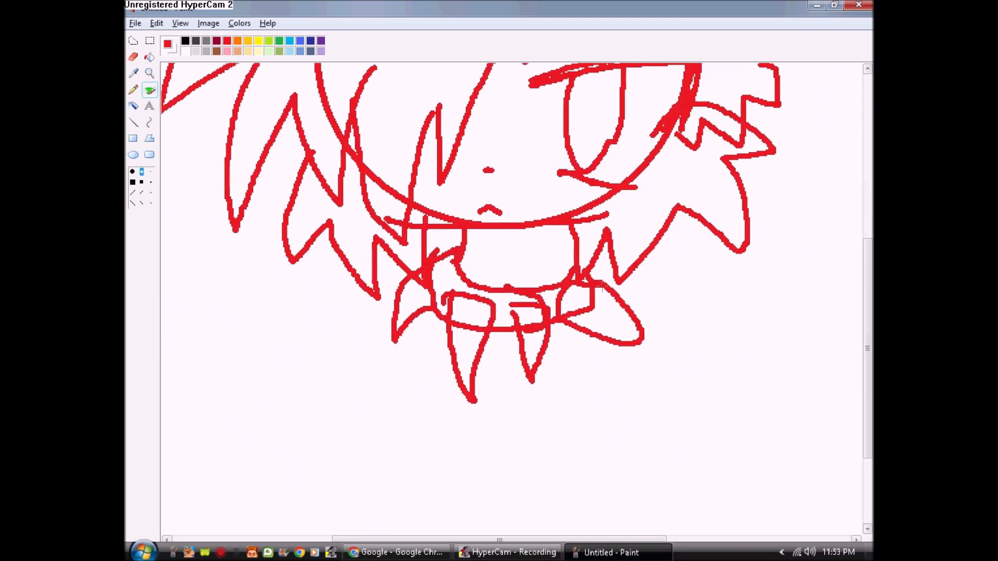
Step: Sketch the spiky red outline of Scourge's face, collar and surrounding fur with the brush
click(396, 552)
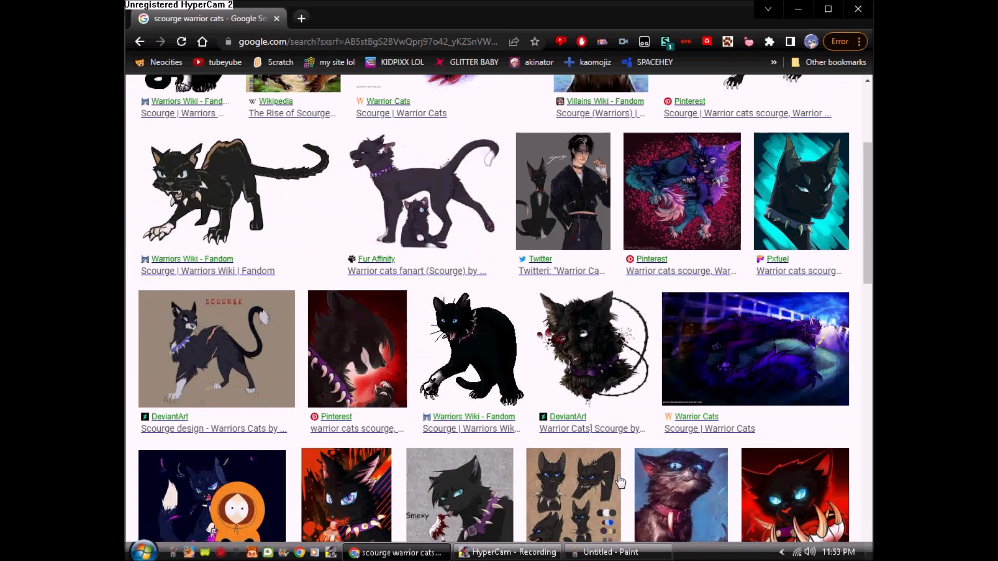
Step: Bring up the 'scourge warrior cats' Google Images results in Chrome as reference
click(609, 552)
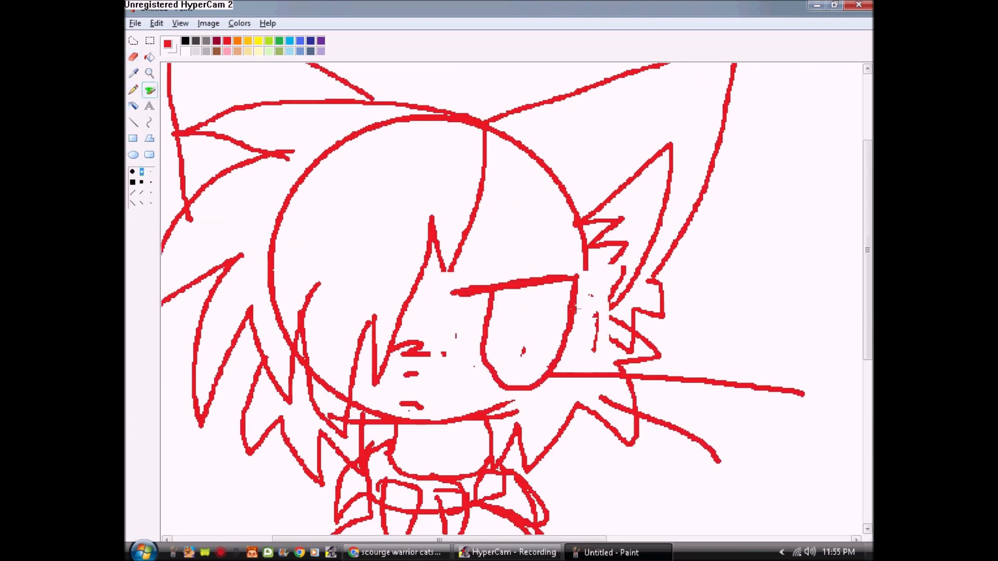
Step: Draw the cat's fluffy chest, body and tail in red below the head
scroll(down, 3)
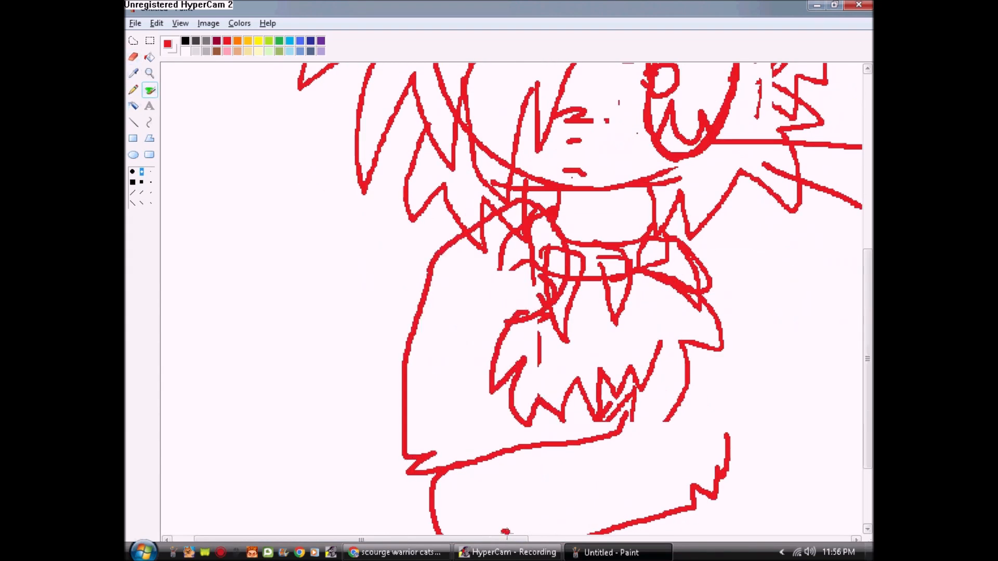
scroll(down, 3)
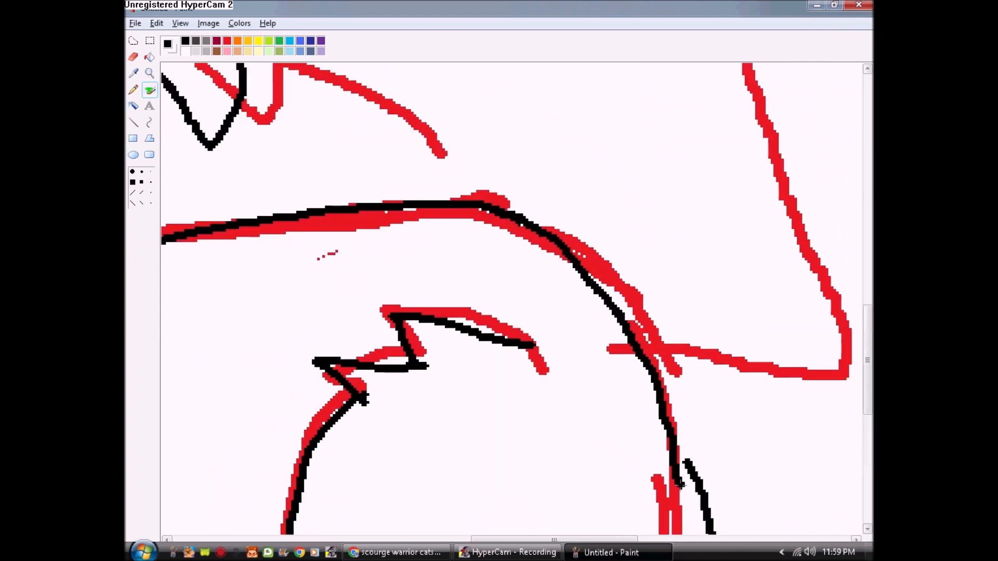
Step: Trace clean black lineart over the red sketch, zooming in on the cheek fur outlines
click(150, 73)
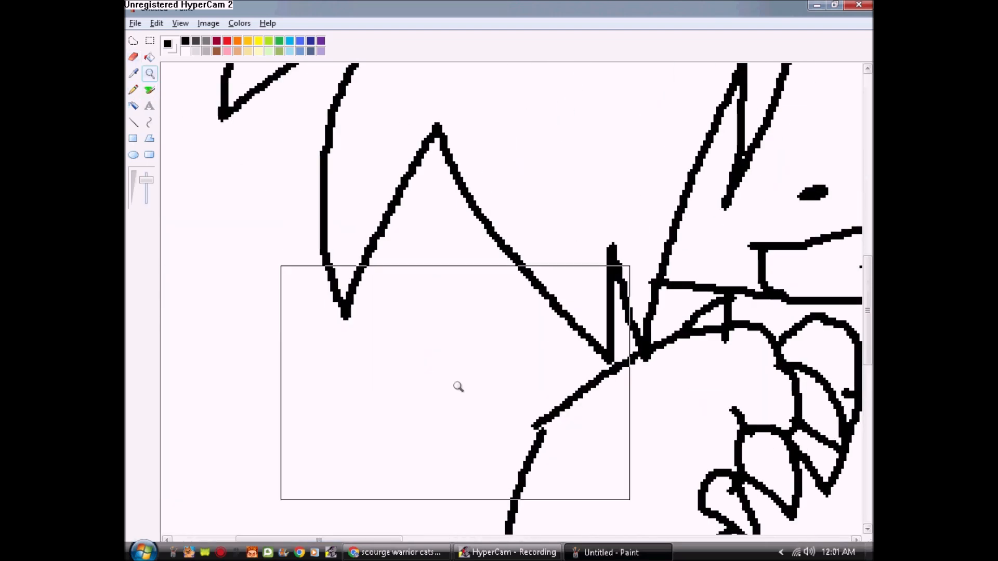
click(133, 90)
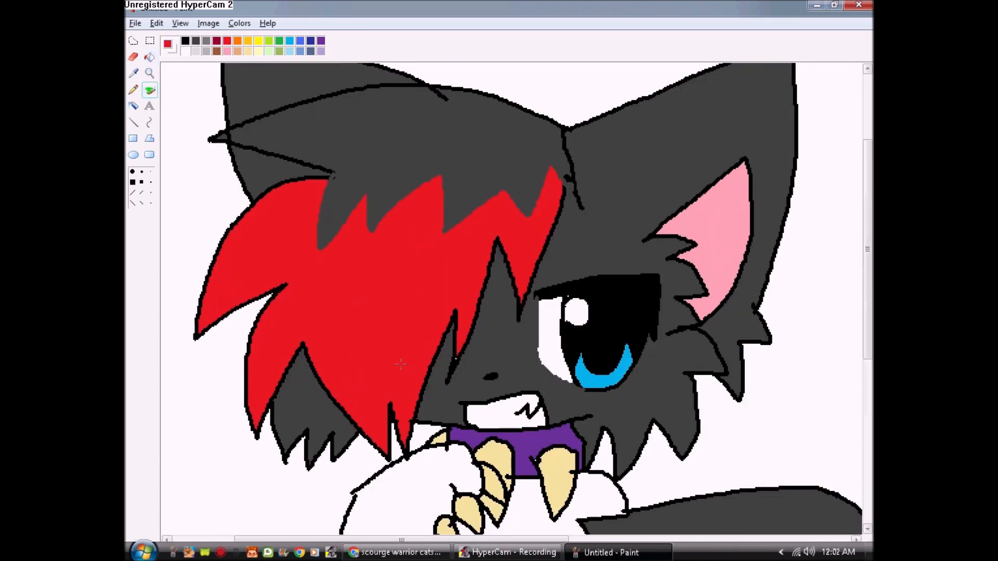
Step: Fill the fur dark grey, bangs red, eye blue, collar purple and paws pale blue
scroll(down, 3)
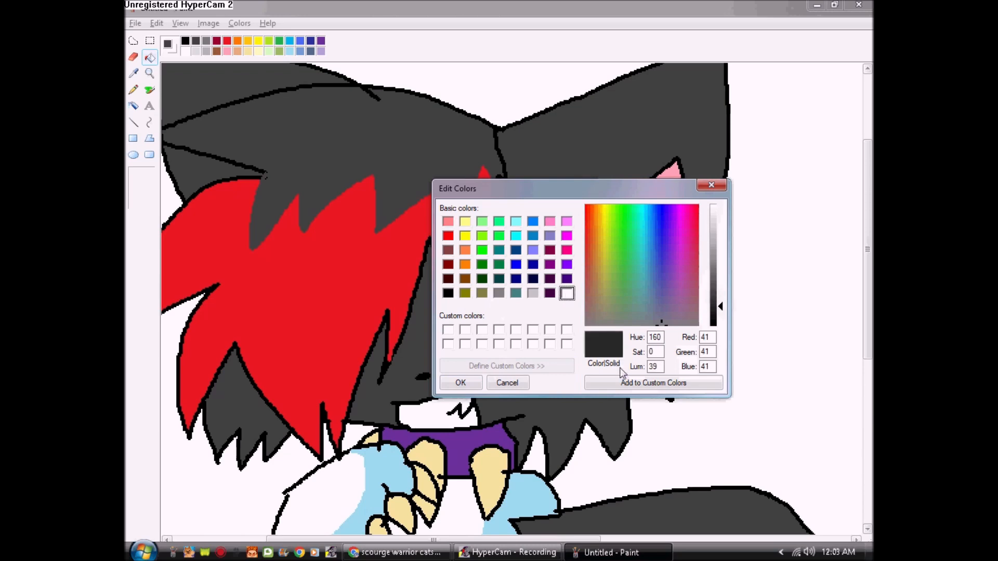
click(461, 382)
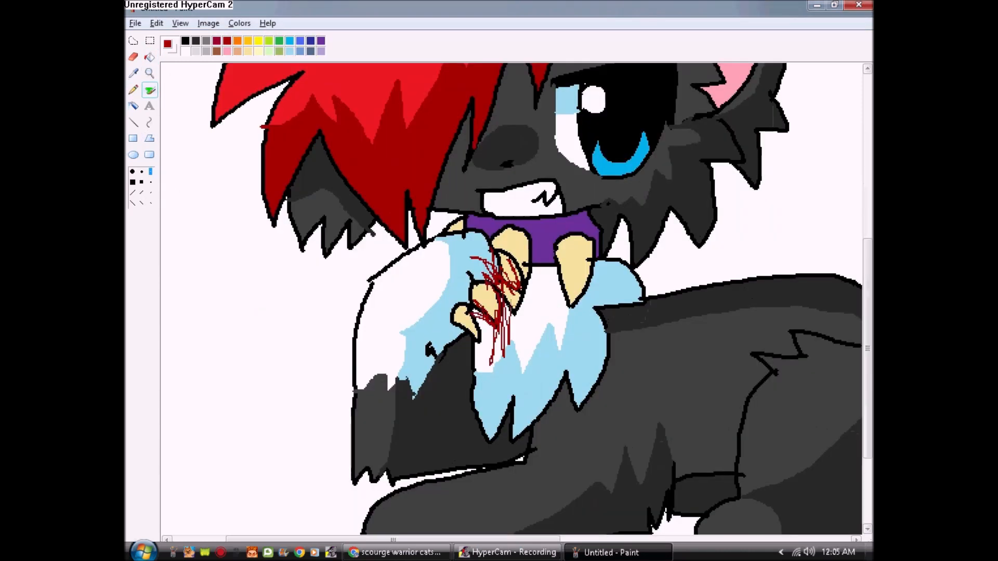
Step: Shade the fur with darker greys and reds and paint blood streaks on the claws
scroll(down, 3)
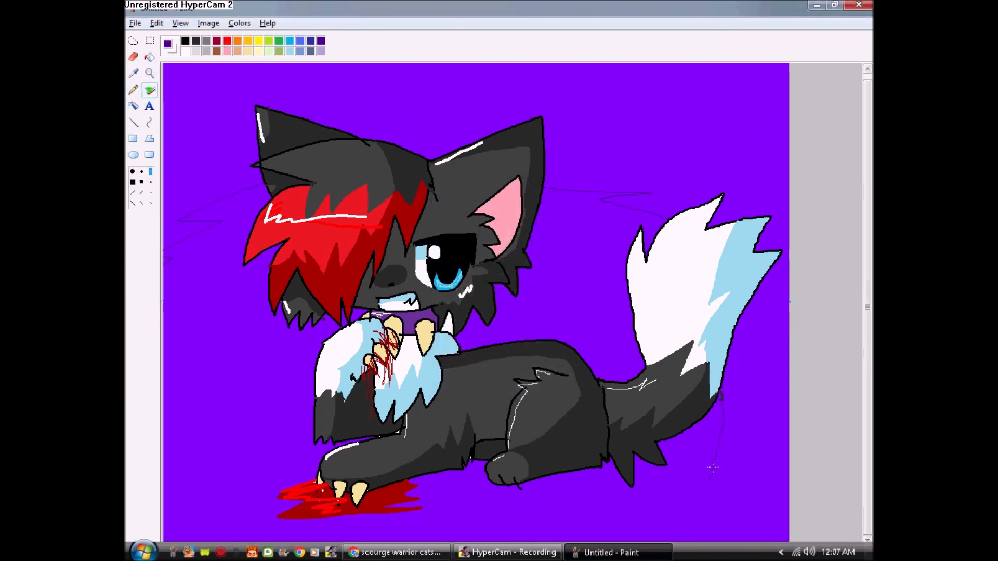
Step: Fill the background purple with a darker vignette and hand-letter SCOURGE at the top
click(148, 58)
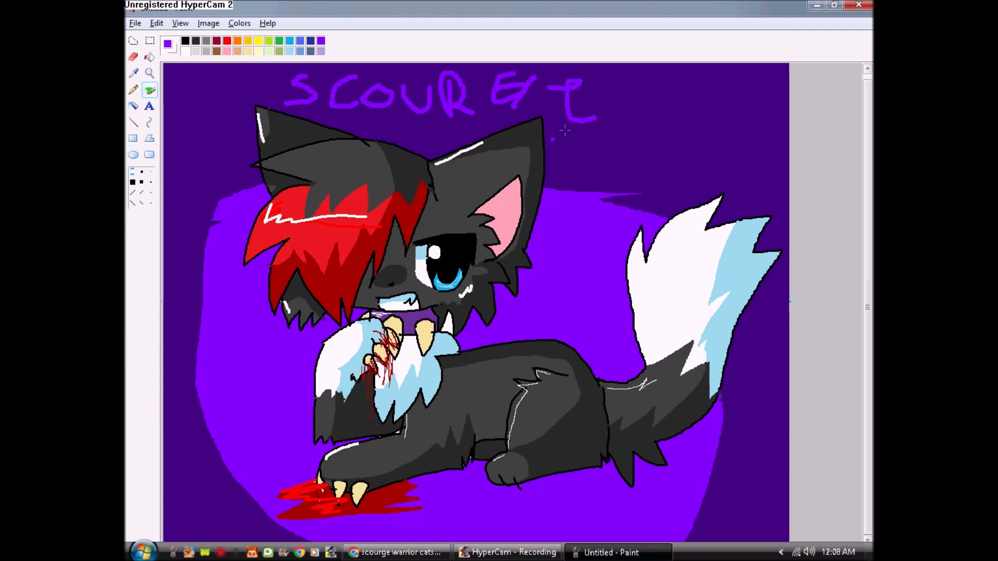
click(225, 41)
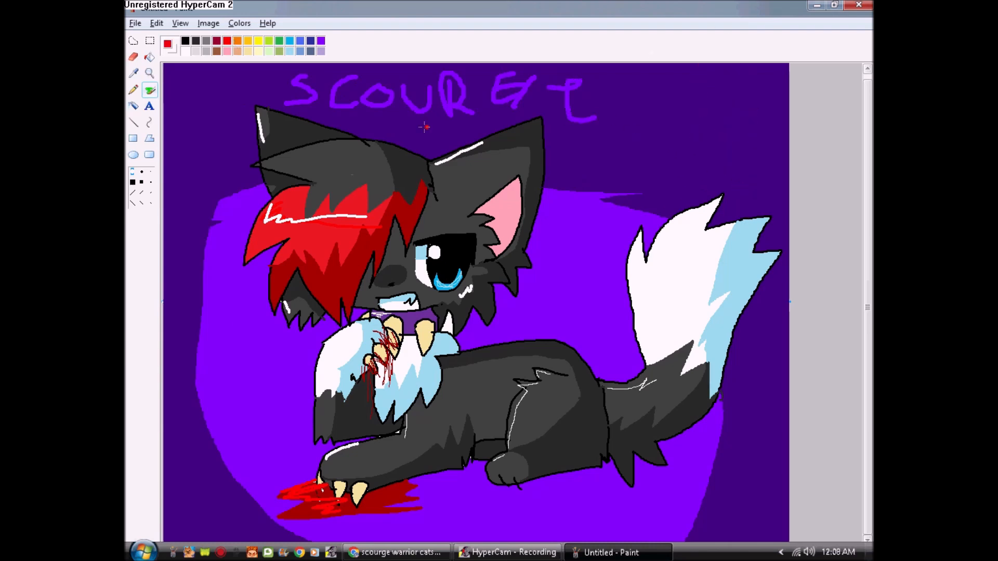